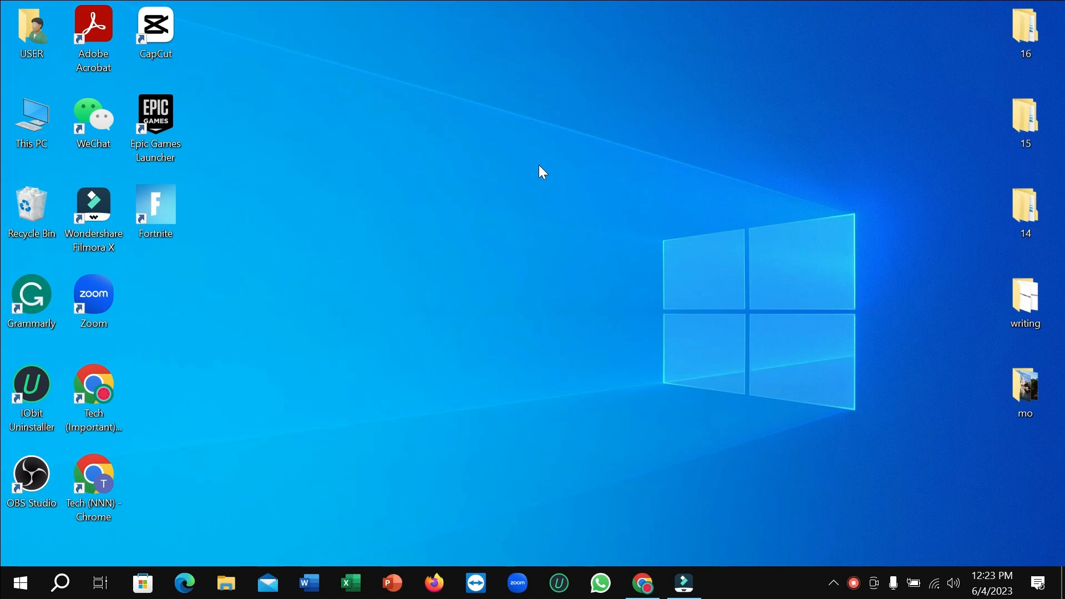
mouse_move(178, 476)
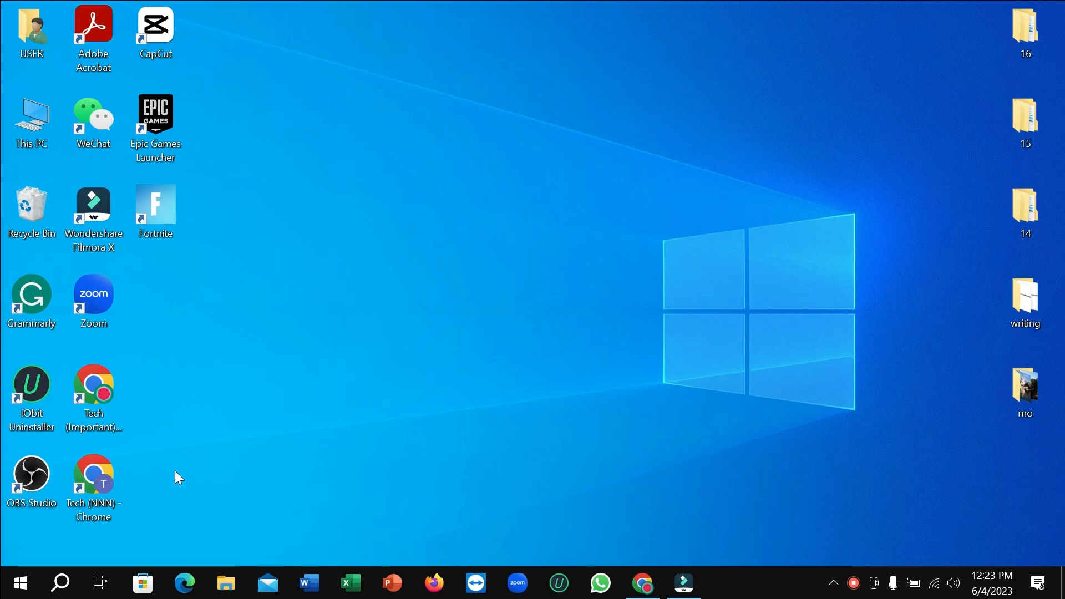
Launch Microsoft Store from the taskbar and scroll Home down to Top free games
click(143, 583)
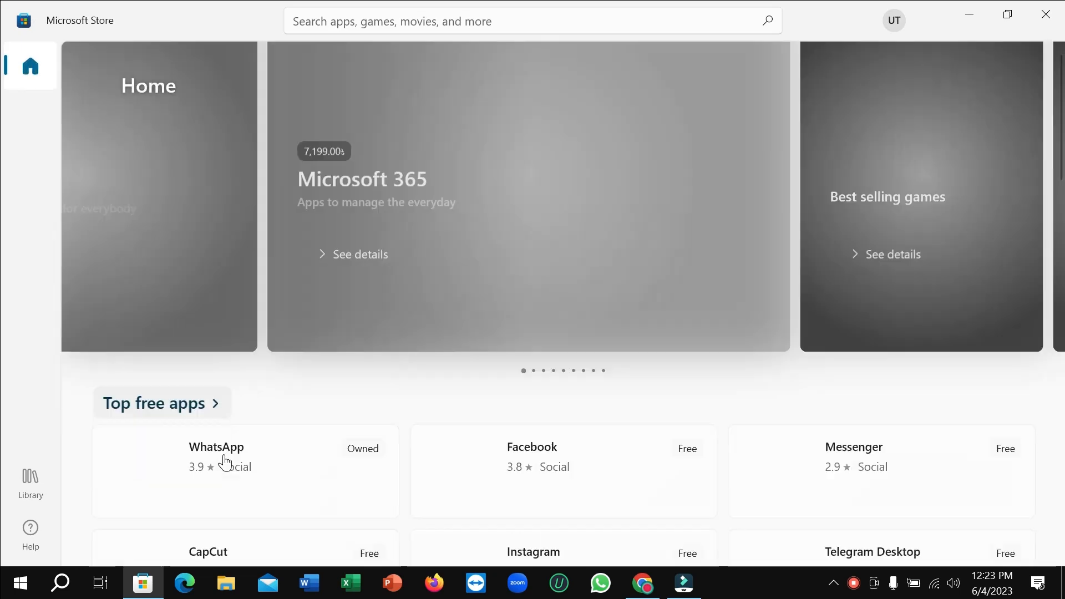
scroll(down, 3)
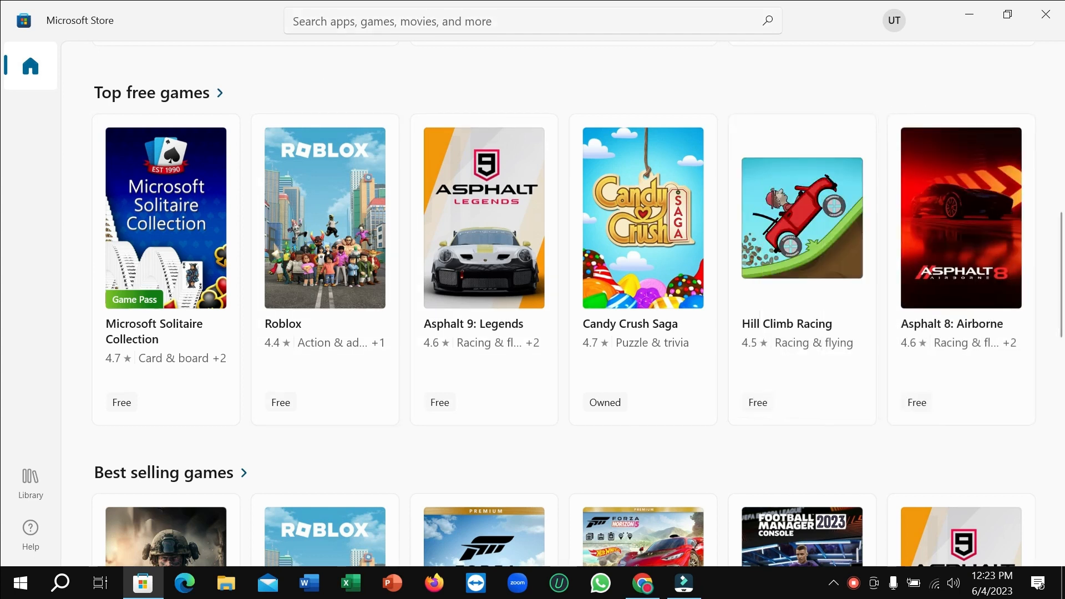
click(530, 20)
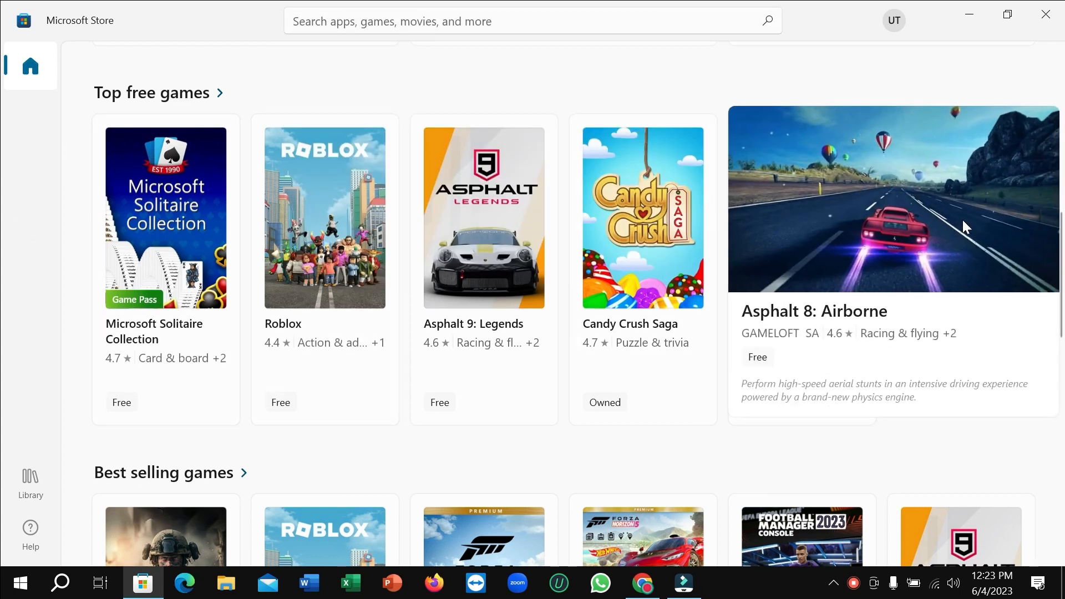
Select the Asphalt 8: Airborne tile to show its product page with the Get button
click(893, 198)
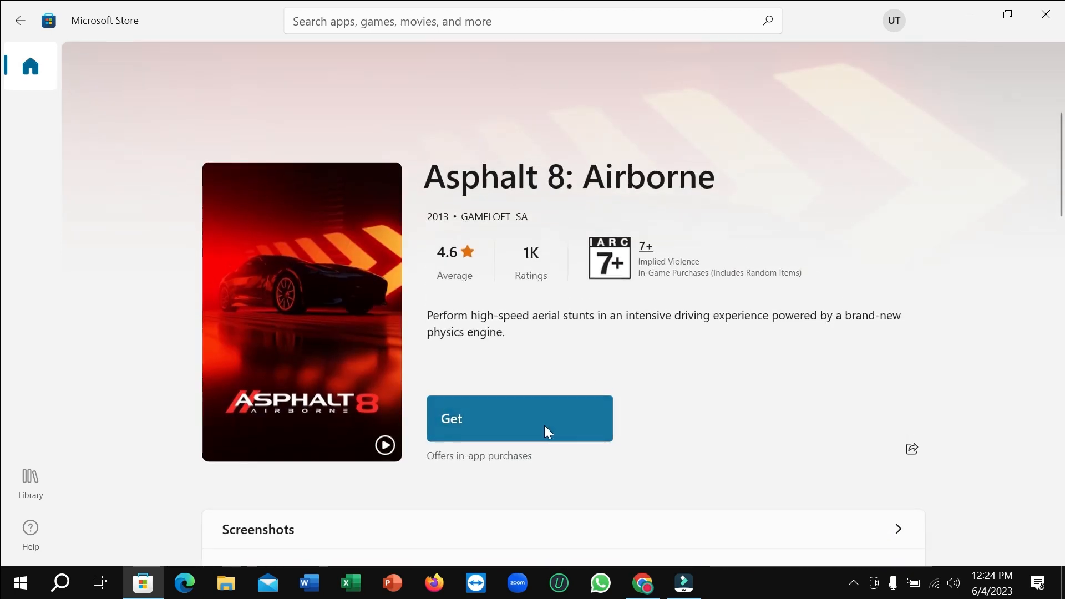
mouse_move(620, 391)
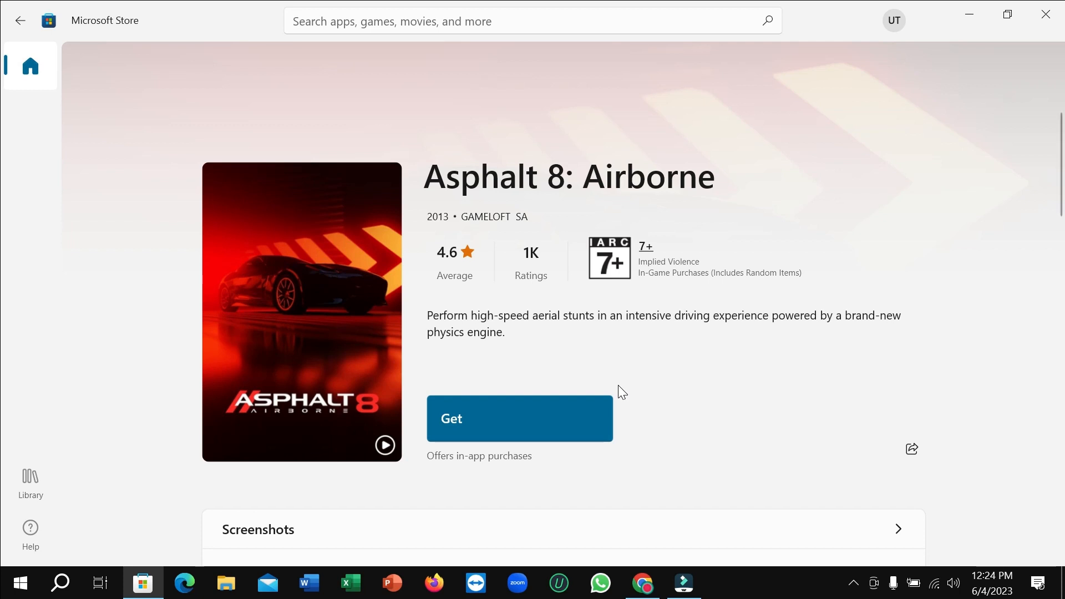
mouse_move(947, 338)
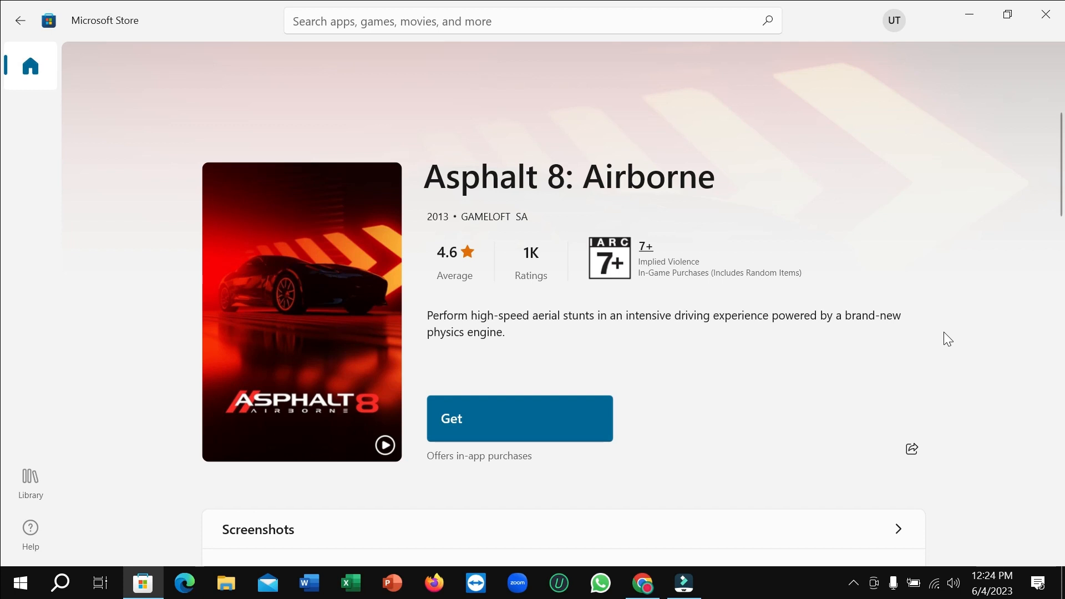
mouse_move(947, 328)
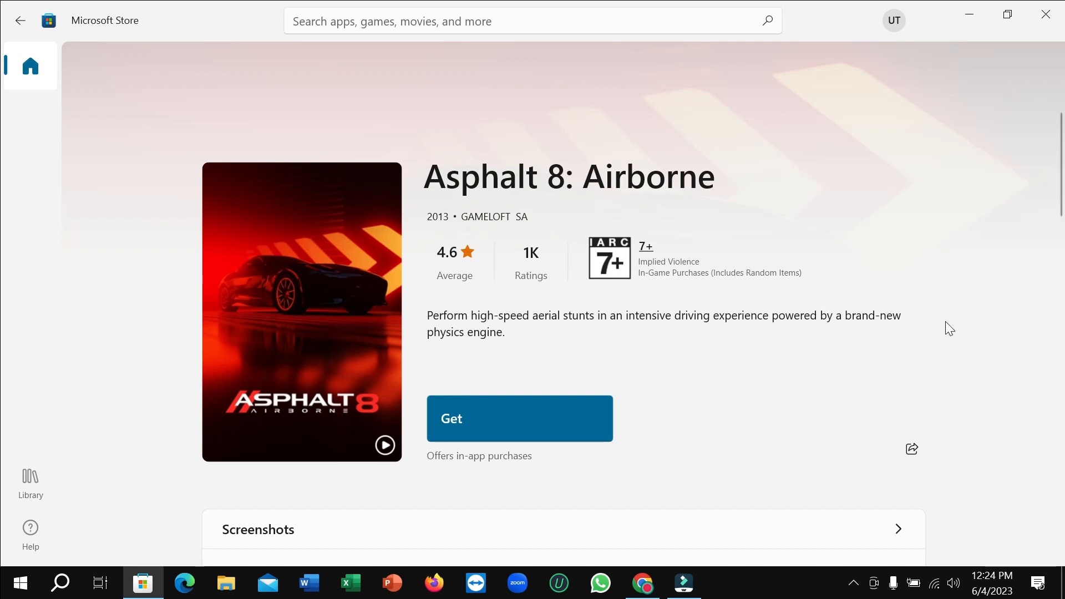